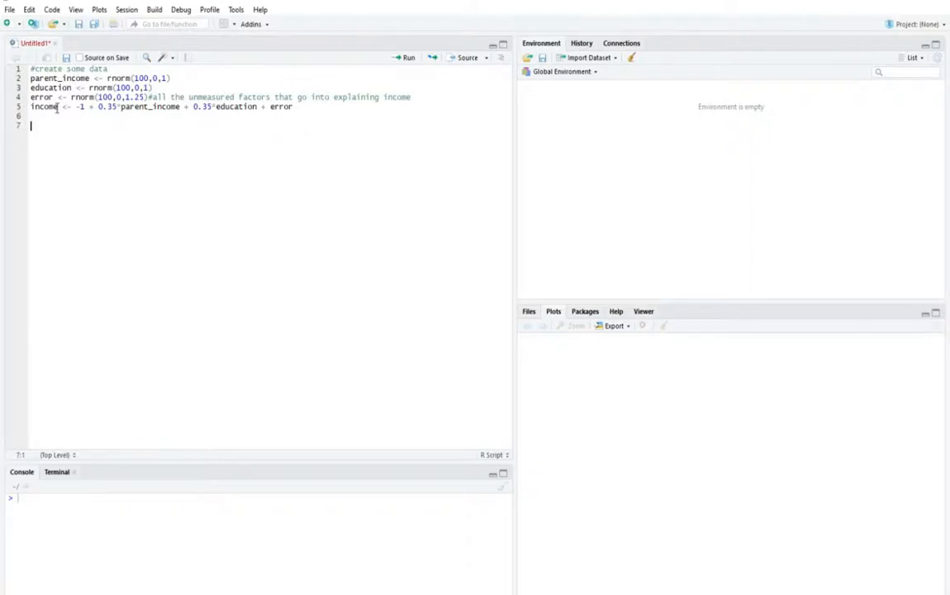
Step: Run the whole script to create the 100-value parent_income, education, error and income variables
{"action": "double_click", "coordinate": [44, 106]}
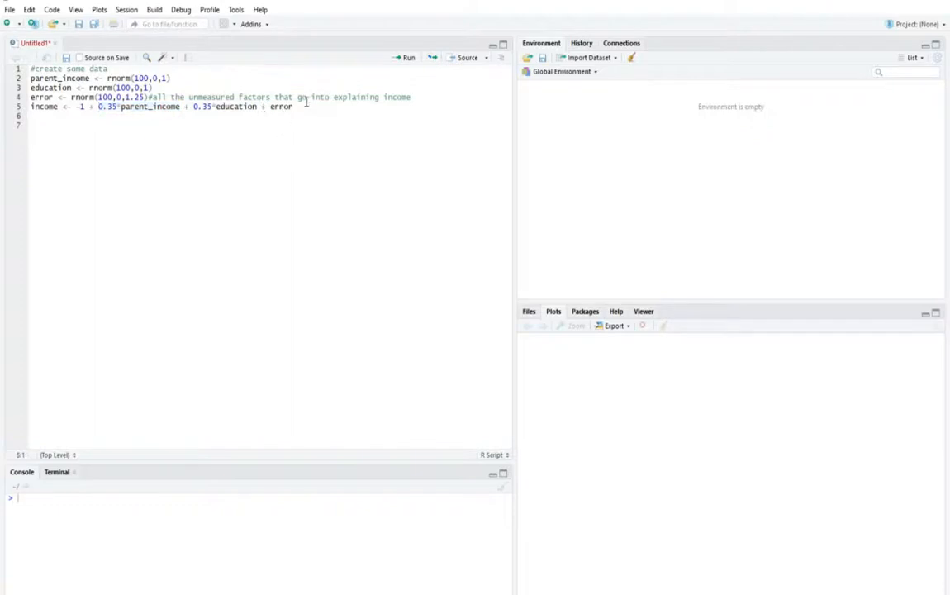
{"action": "key", "text": "ctrl+a"}
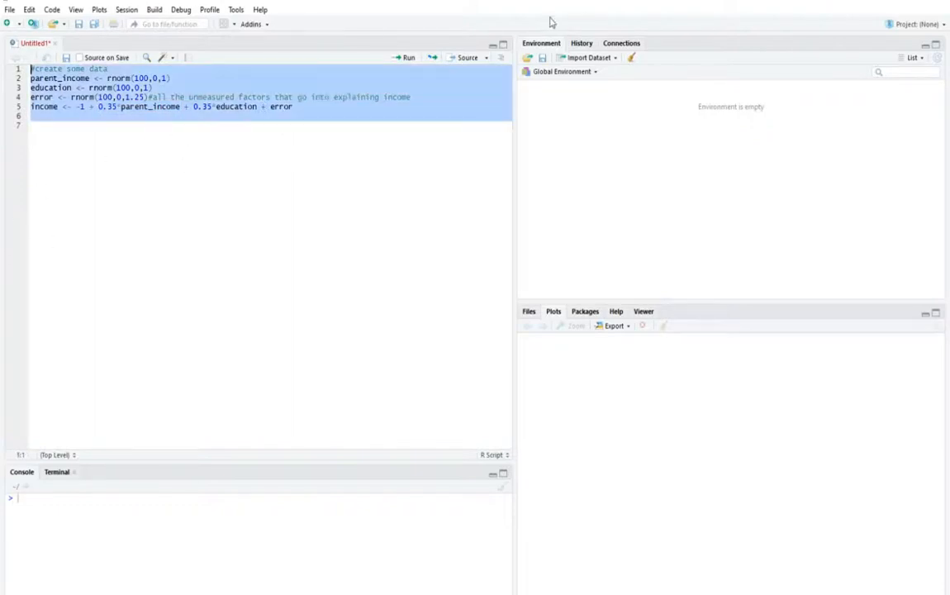
{"action": "left_click", "coordinate": [406, 57]}
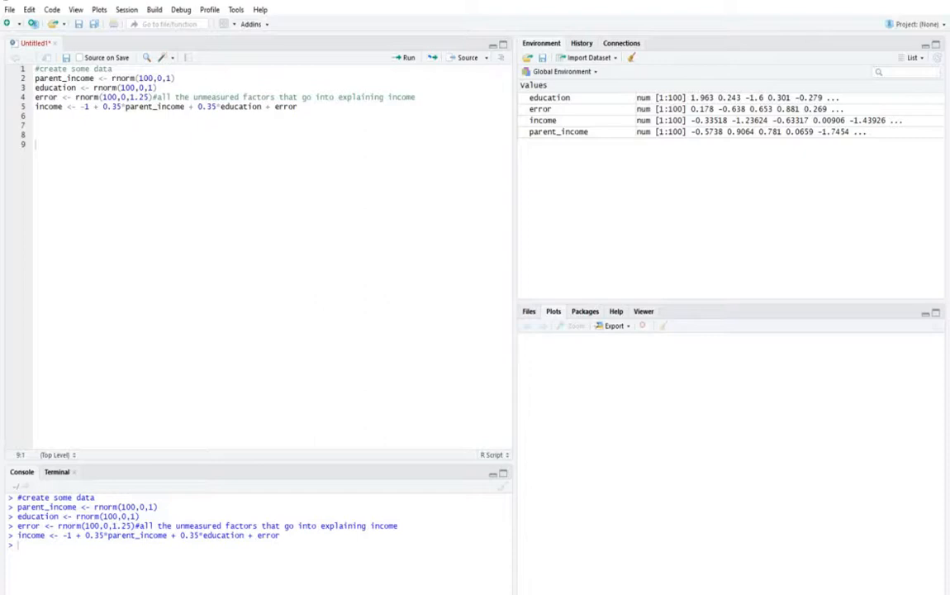
{"action": "mouse_move", "coordinate": [353, 165]}
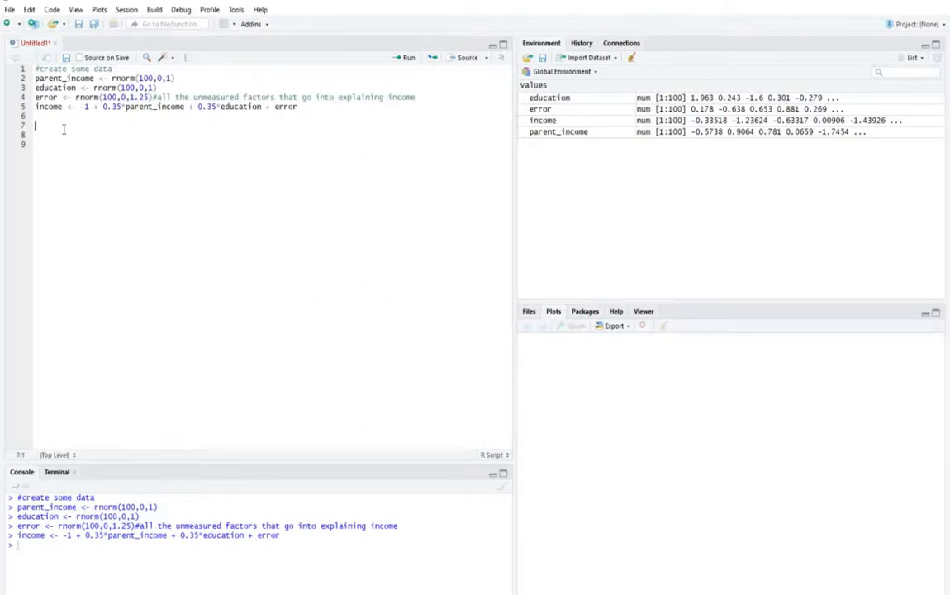
Step: Add a #combine data comment, run the df and lm lines, and inspect the 0.35 coefficient
{"action": "type", "text": "#combine data into data frame"}
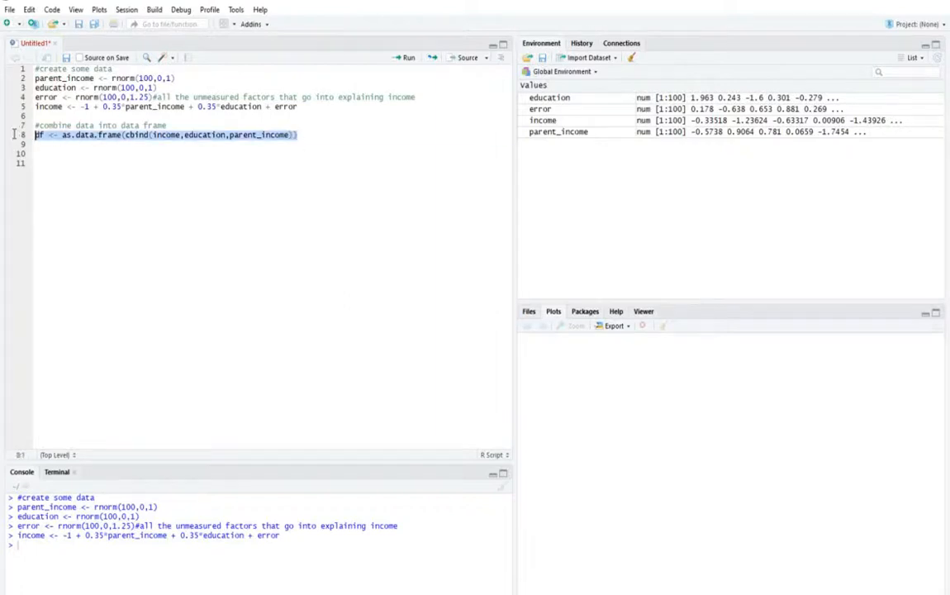
{"action": "left_click", "coordinate": [407, 57]}
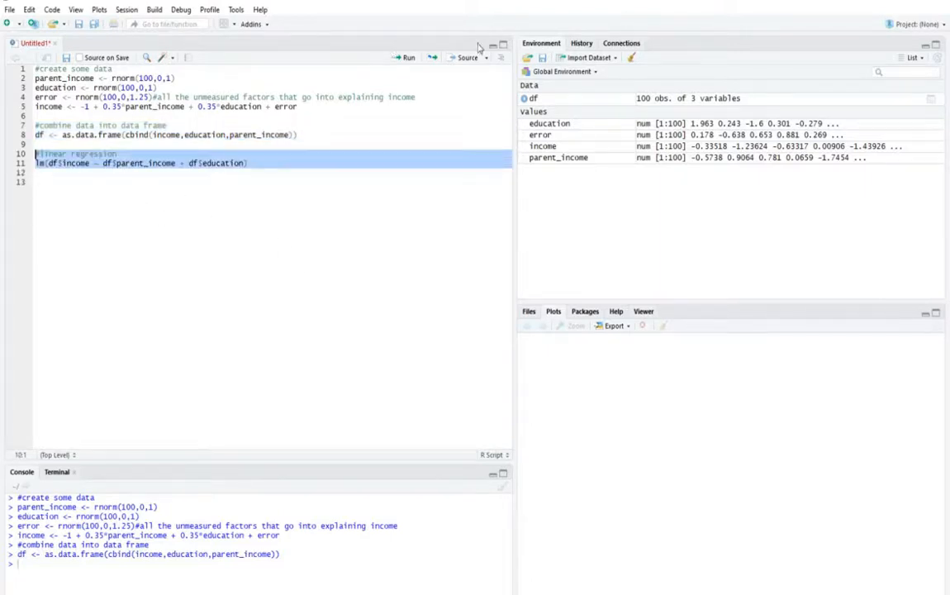
{"action": "left_click", "coordinate": [407, 57]}
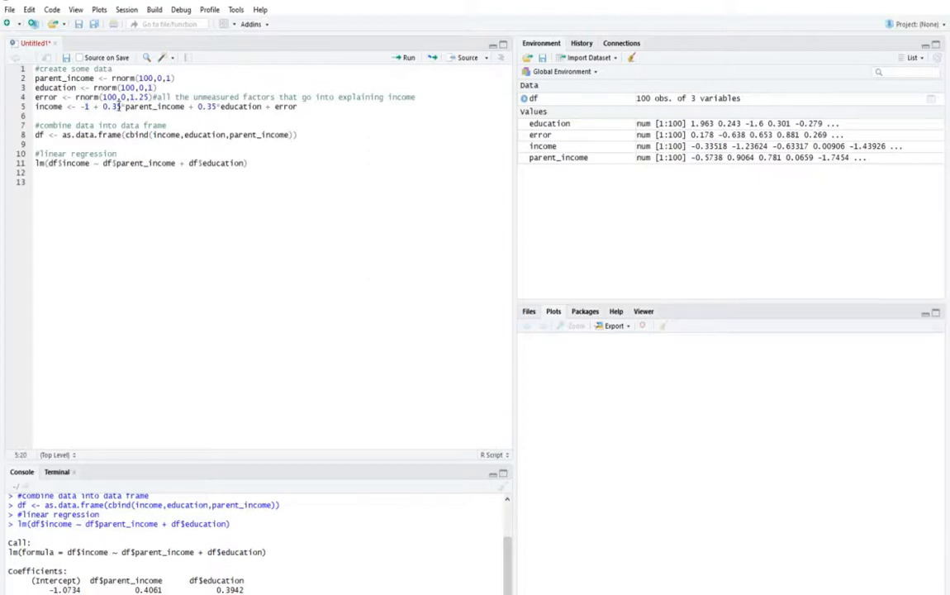
{"action": "double_click", "coordinate": [112, 105]}
{"action": "type", "text": "df$income <- -1 - 0.5*parent_income + 0.4*education + 0.2*parent_income*education  + error"}
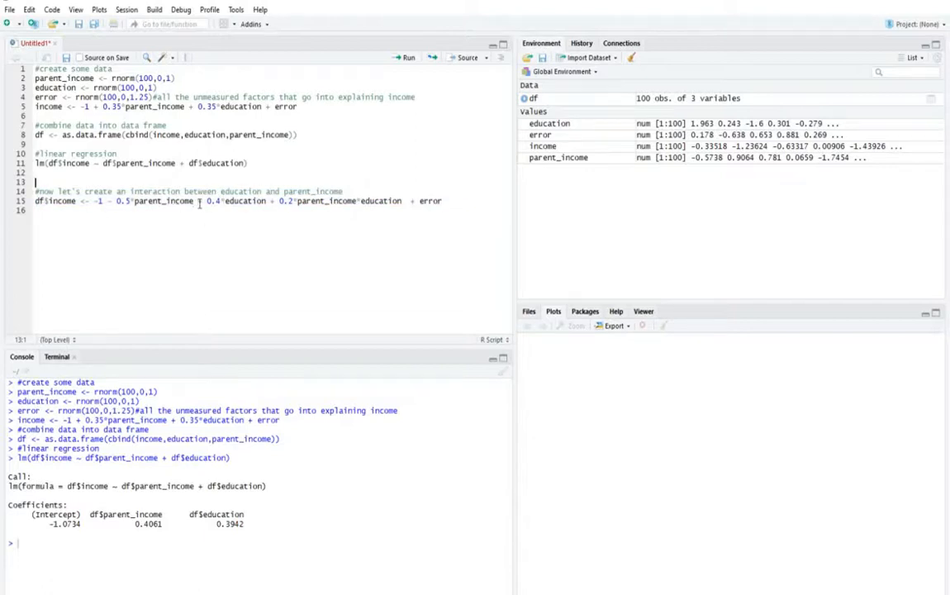
{"action": "mouse_move", "coordinate": [77, 203]}
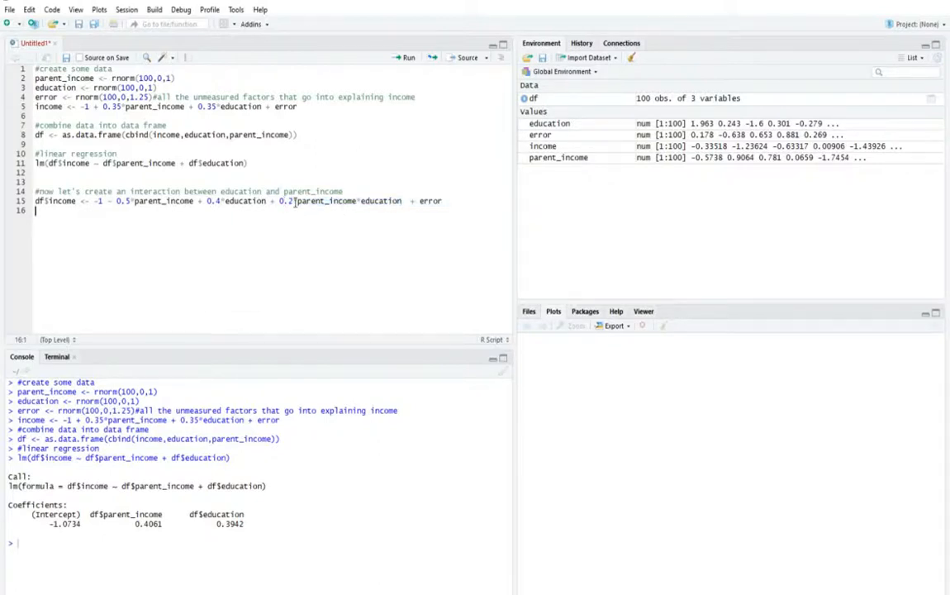
Step: Select the 0.2 interaction coefficient in the income formula
{"action": "double_click", "coordinate": [285, 200]}
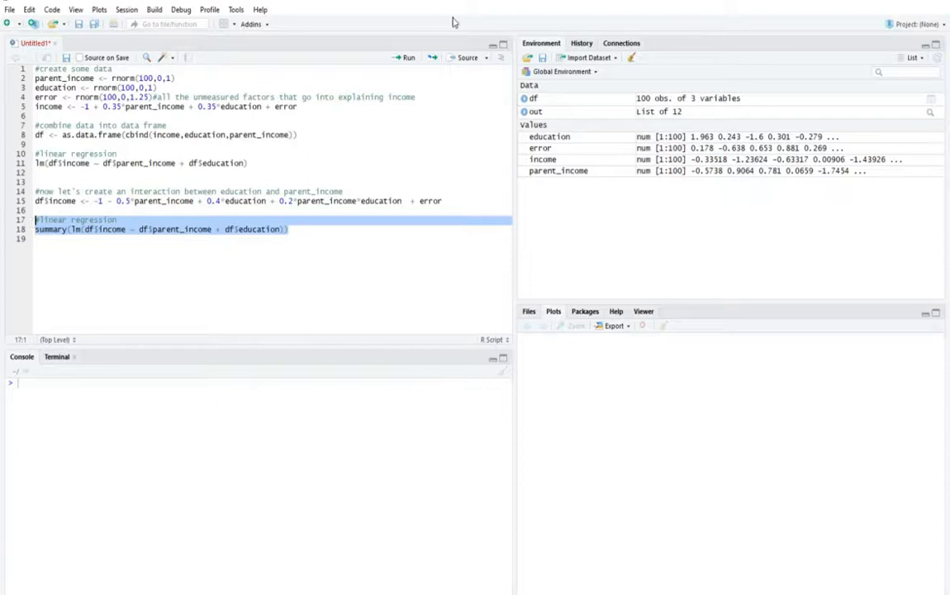
Step: Run the summarised regression, printing estimates, p-values and R-squared 0.1879
{"action": "left_click", "coordinate": [408, 57]}
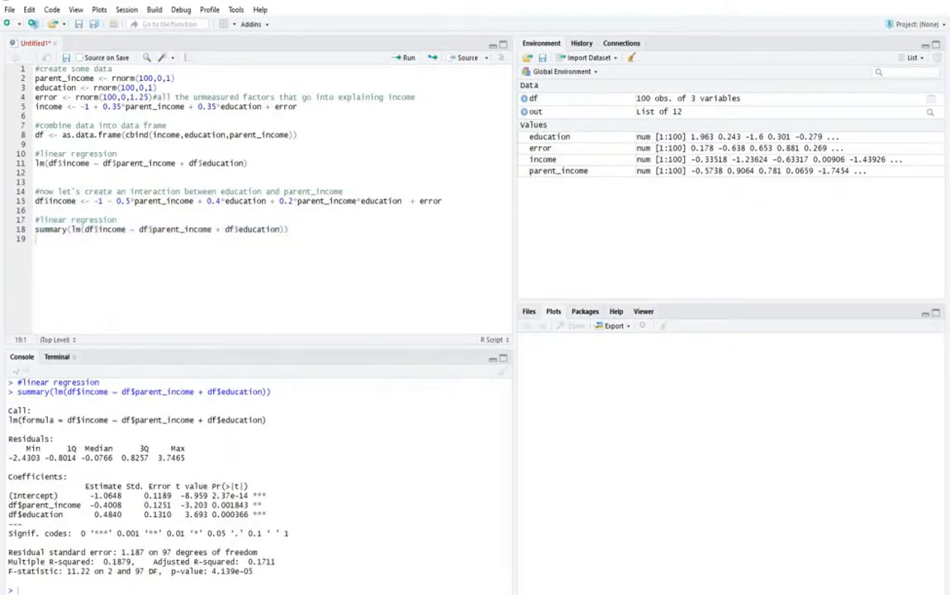
{"action": "mouse_move", "coordinate": [322, 296]}
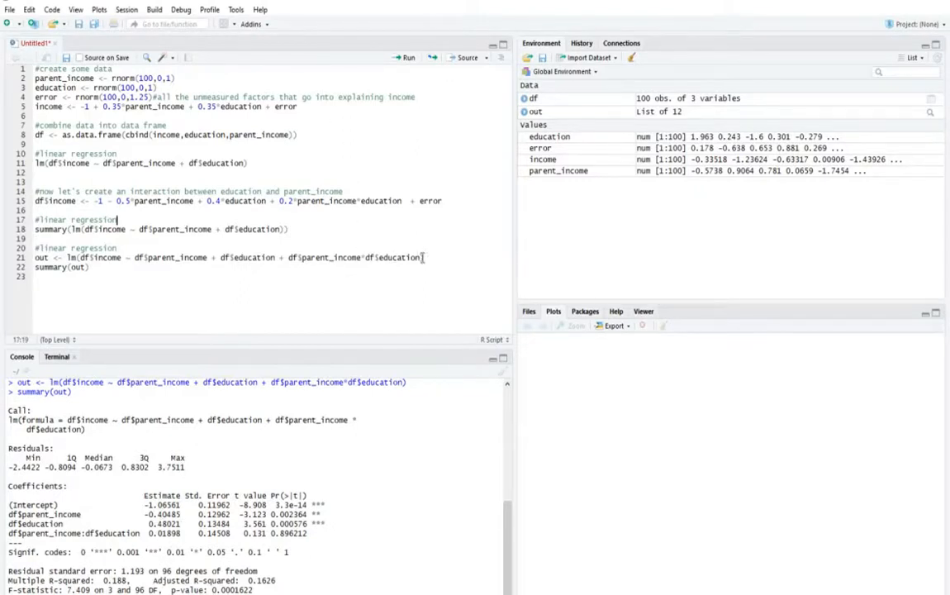
Step: Inspect the parent_income*education term in the formula and the education and interaction estimates in the output
{"action": "left_click_drag", "start_coordinate": [289, 257], "coordinate": [420, 257]}
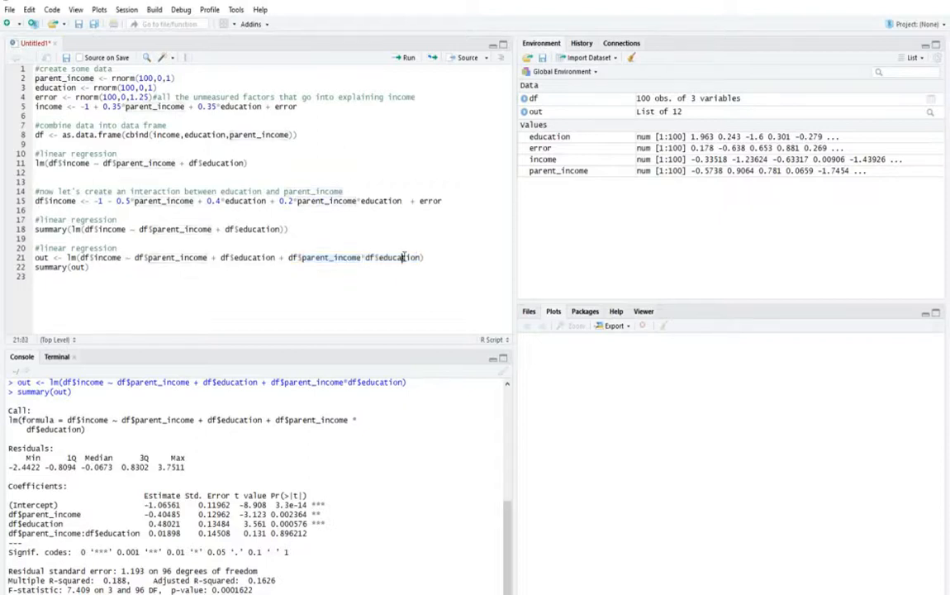
{"action": "double_click", "coordinate": [398, 257]}
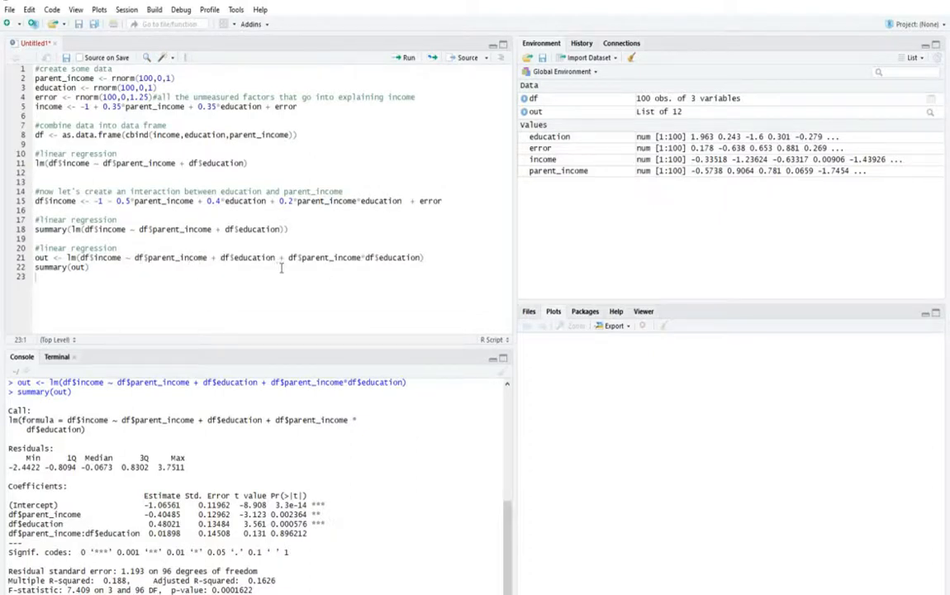
{"action": "left_click_drag", "start_coordinate": [287, 257], "coordinate": [420, 257]}
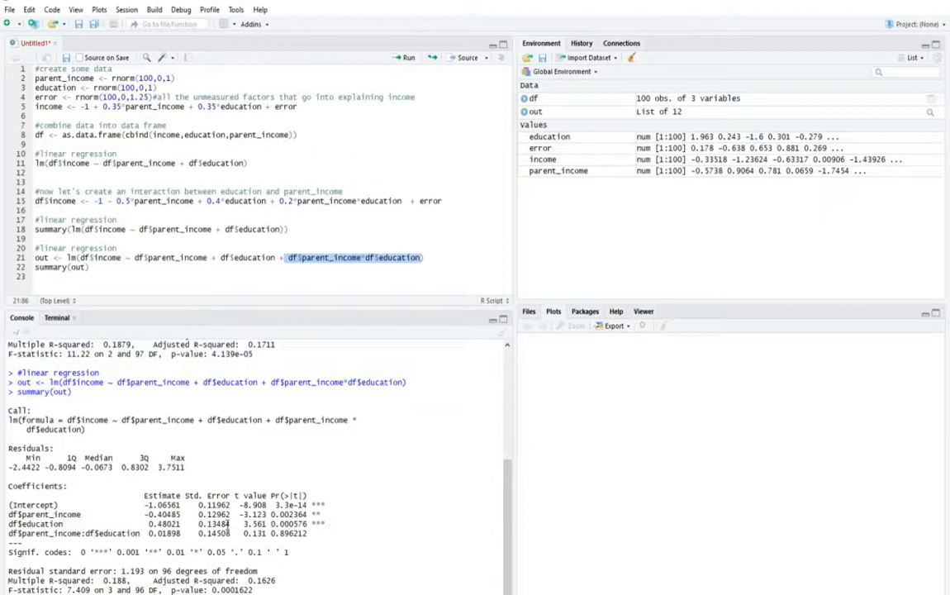
{"action": "double_click", "coordinate": [165, 523]}
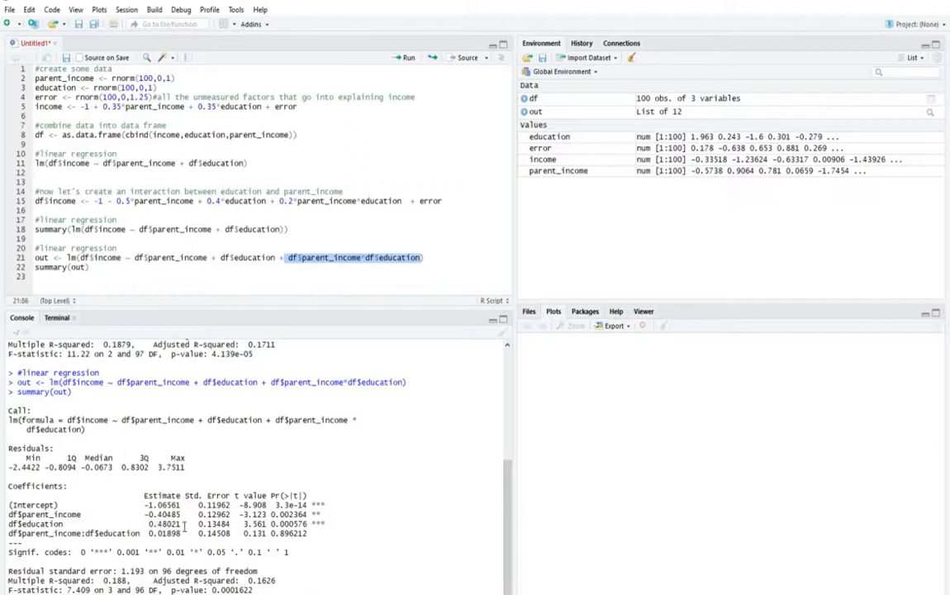
{"action": "double_click", "coordinate": [165, 524]}
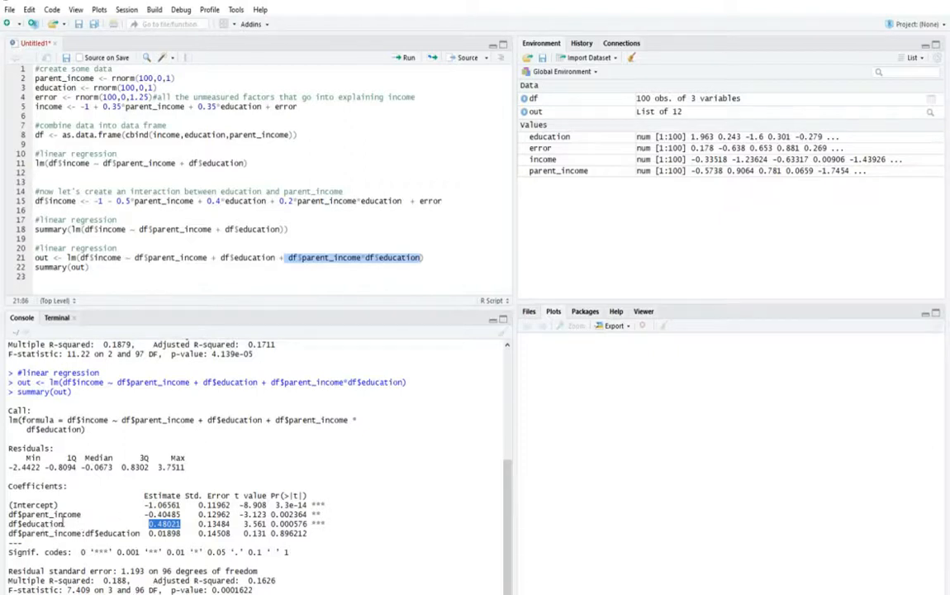
{"action": "double_click", "coordinate": [117, 532]}
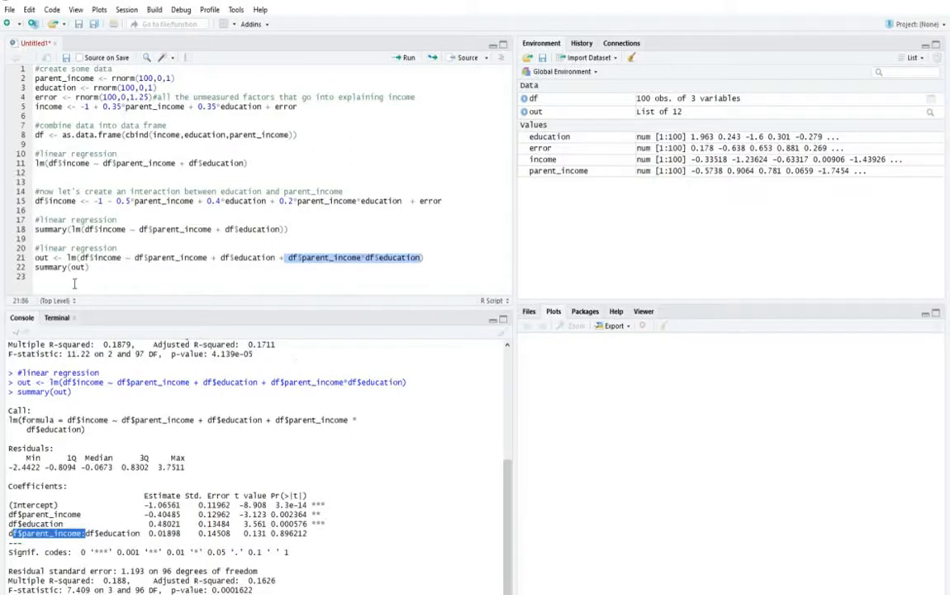
{"action": "mouse_move", "coordinate": [564, 303]}
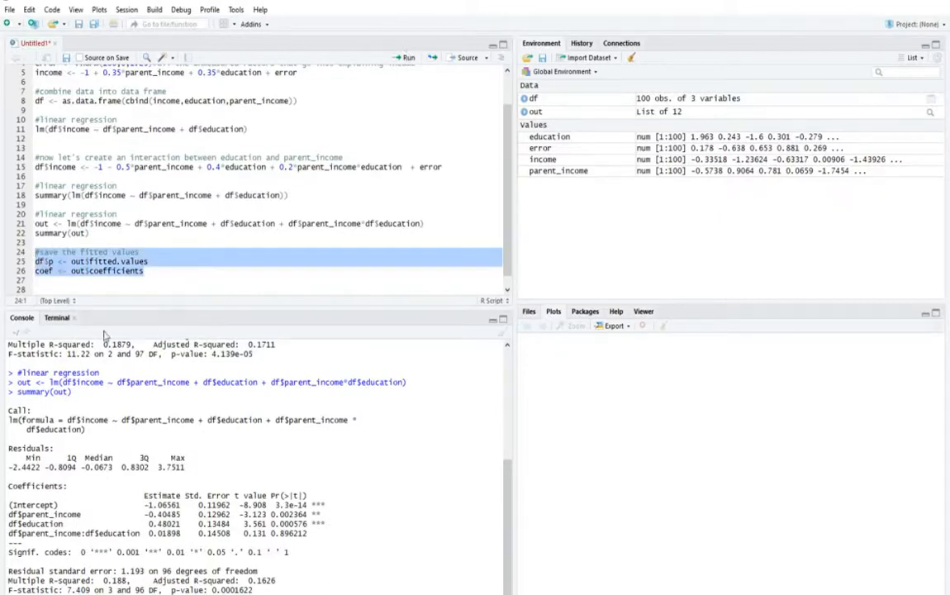
Step: Save the fitted values into df$p and coefficients into coef, then place the cursor for the recode code
{"action": "left_click", "coordinate": [406, 58]}
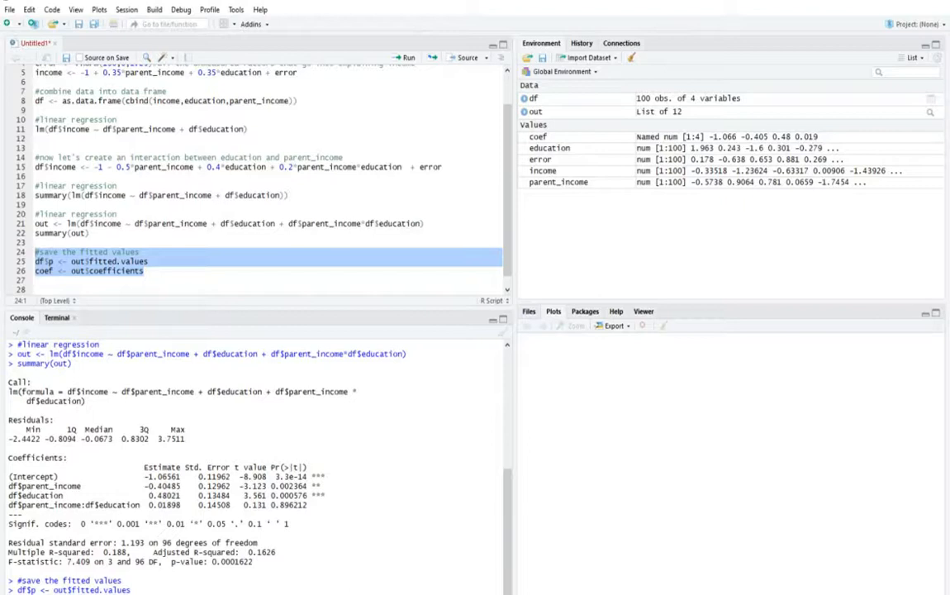
{"action": "left_click", "coordinate": [228, 290]}
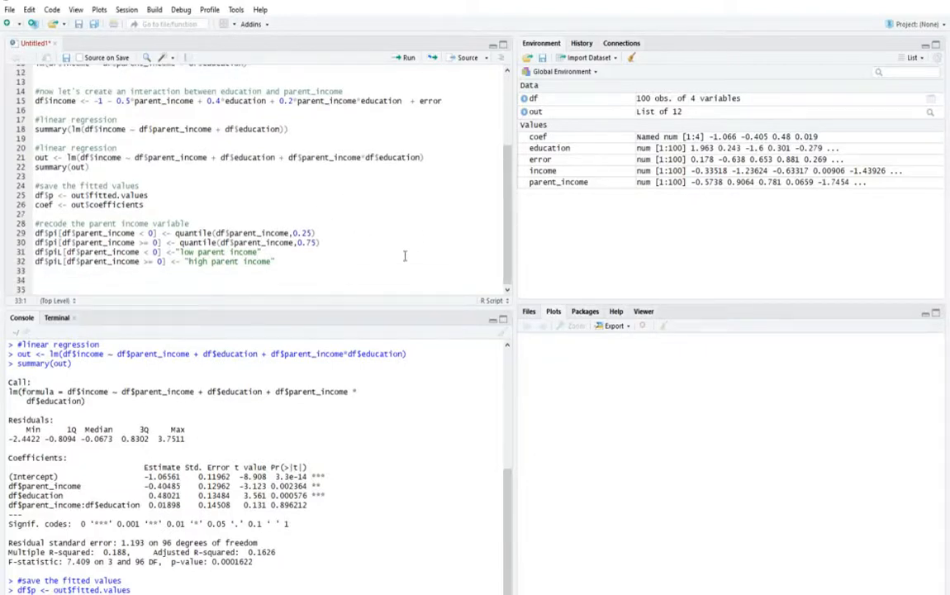
{"action": "mouse_move", "coordinate": [279, 266]}
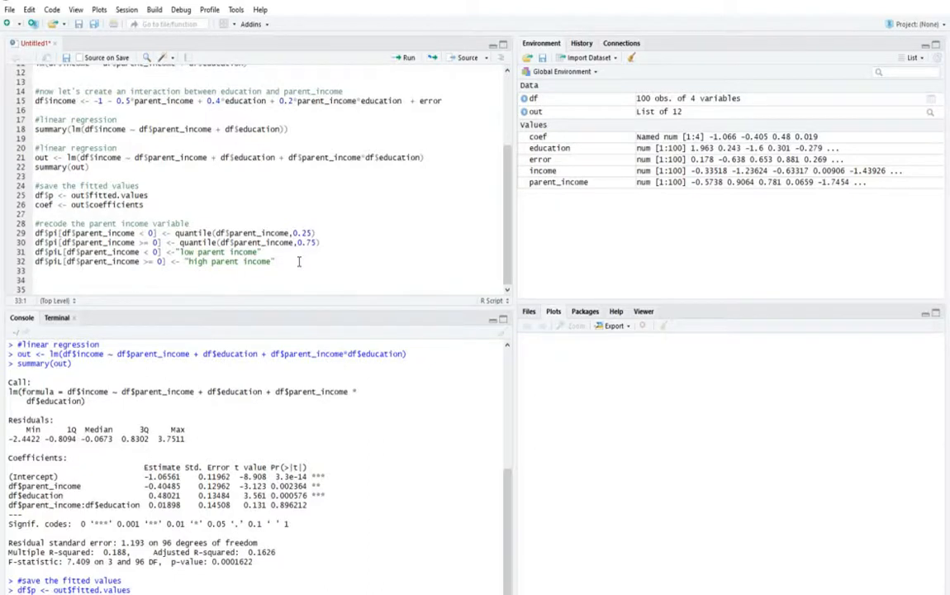
{"action": "mouse_move", "coordinate": [303, 261]}
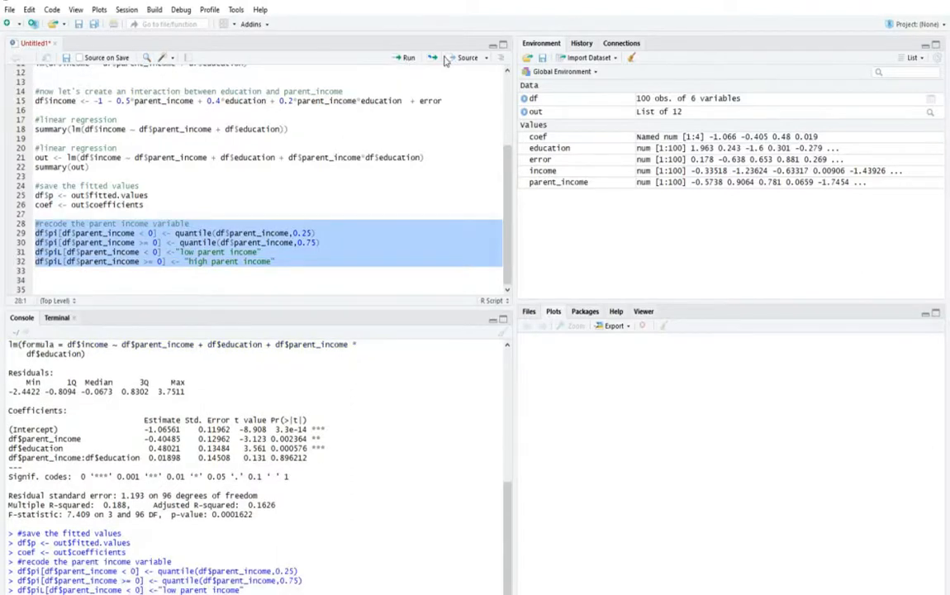
{"action": "mouse_move", "coordinate": [405, 225]}
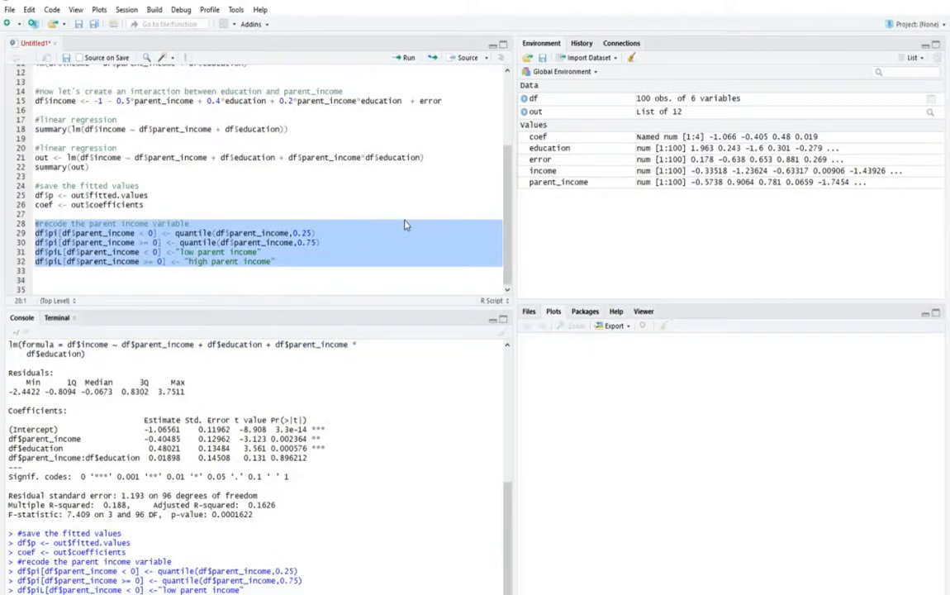
Step: Select the parent income recode block on lines 28–32
{"action": "left_click", "coordinate": [260, 252]}
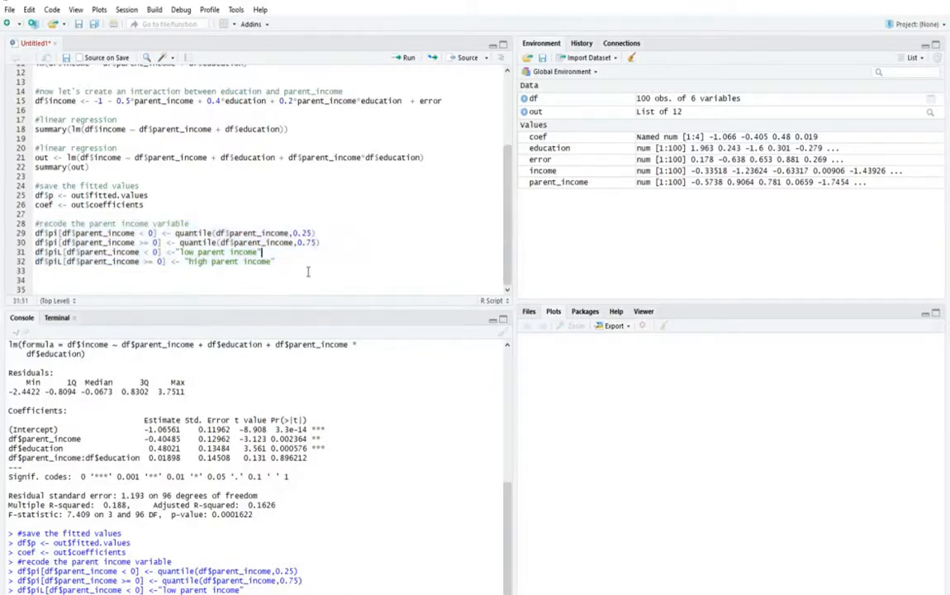
{"action": "left_click_drag", "start_coordinate": [36, 223], "coordinate": [275, 261]}
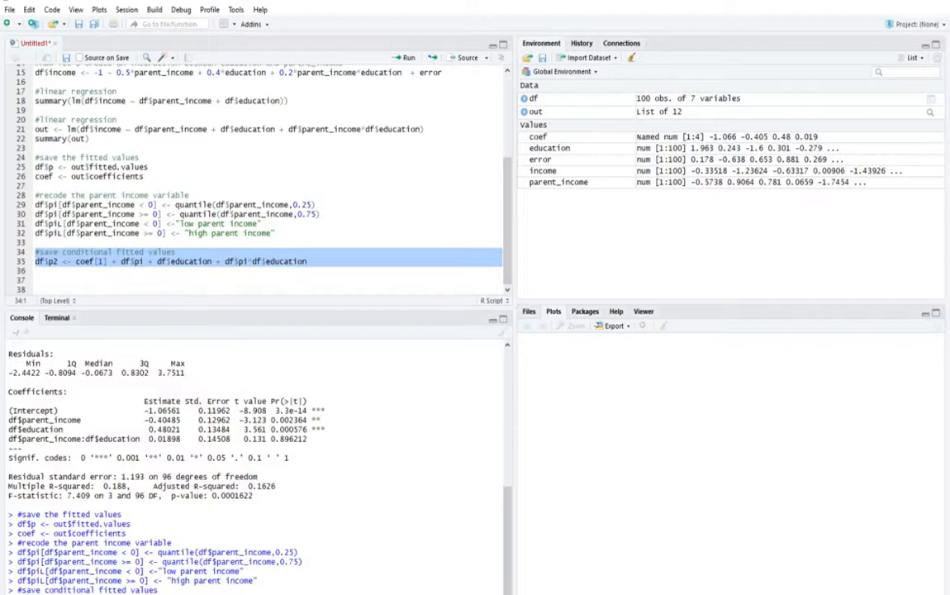
{"action": "mouse_move", "coordinate": [945, 326]}
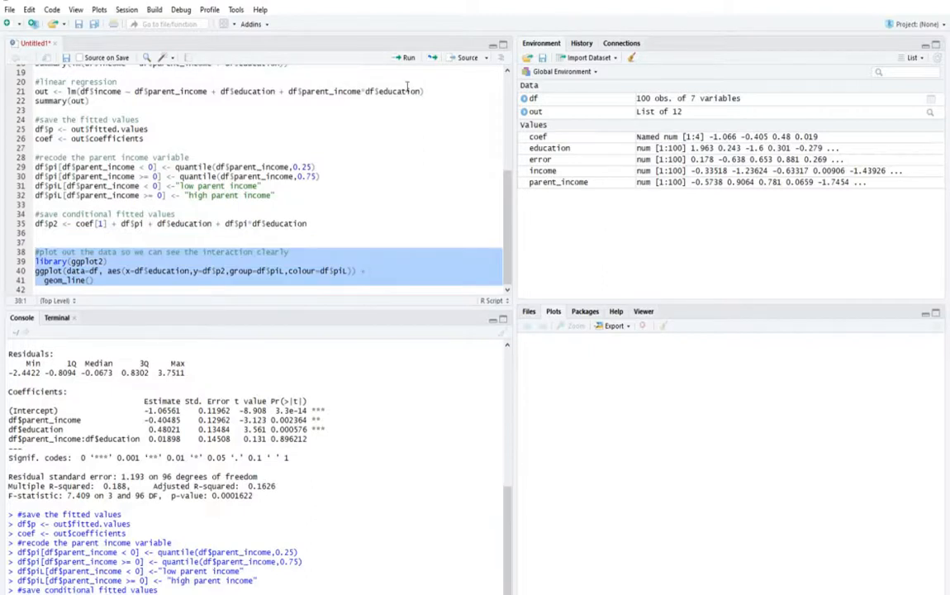
Step: Plot df$p2 against education with high and low parent income lines
{"action": "left_click", "coordinate": [408, 57]}
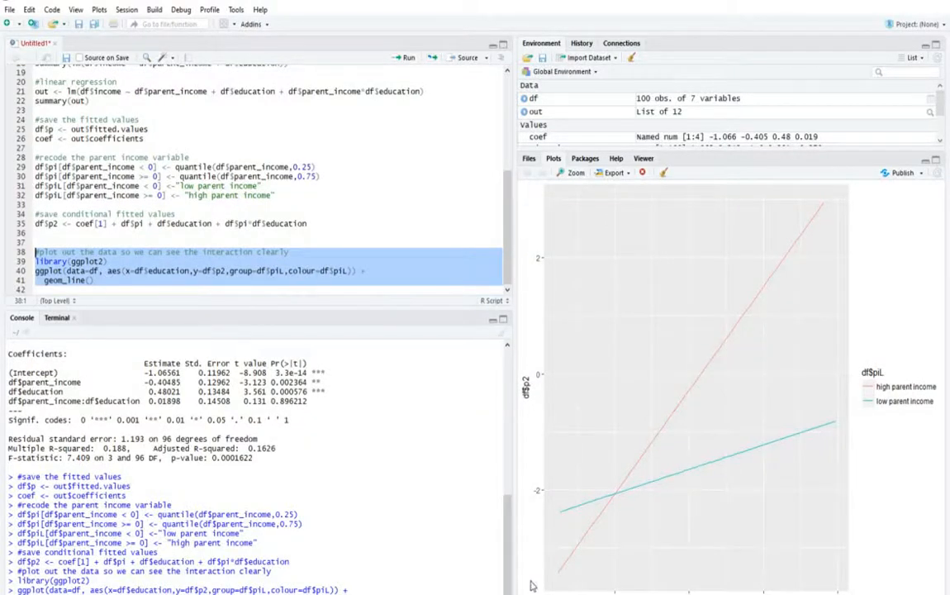
{"action": "mouse_move", "coordinate": [540, 199]}
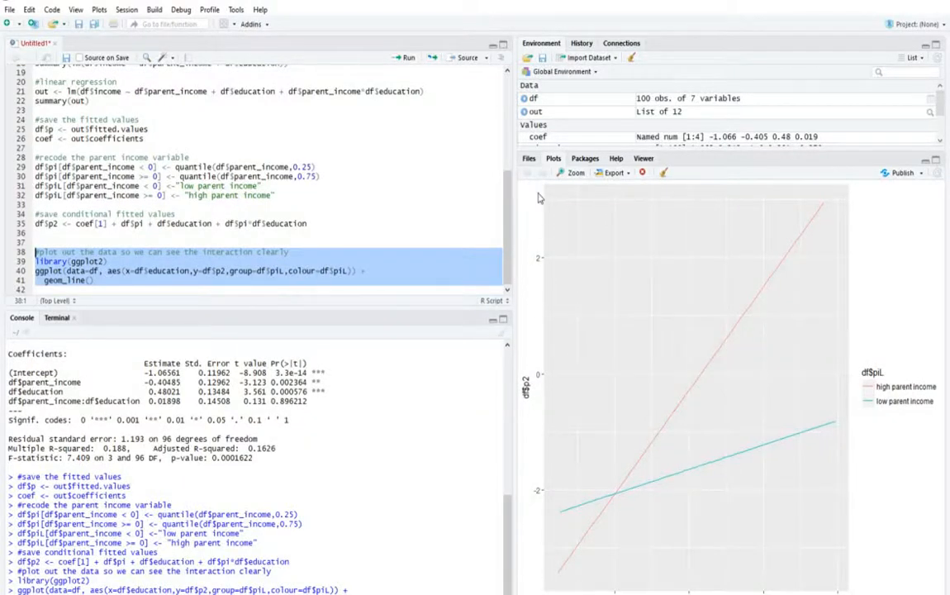
{"action": "mouse_move", "coordinate": [568, 537]}
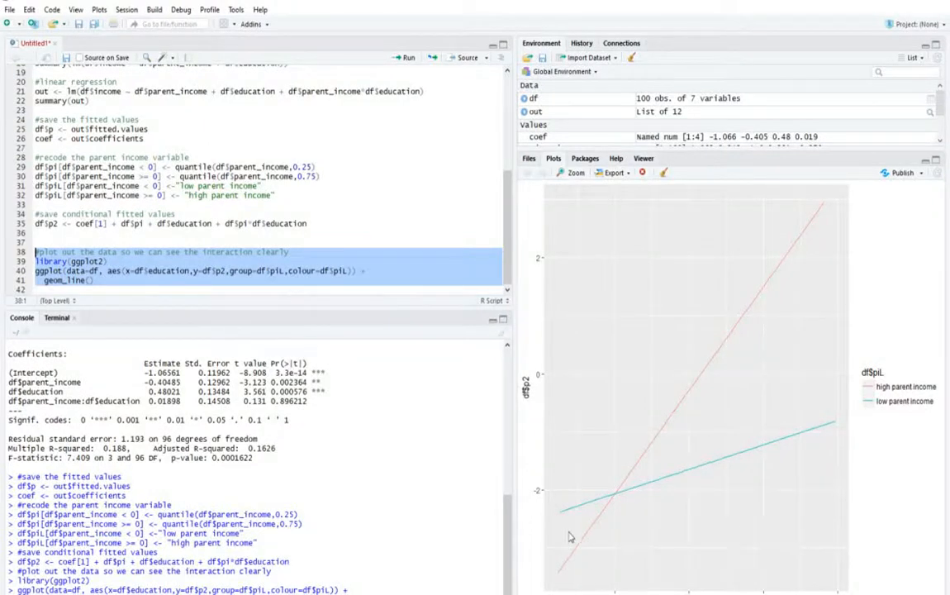
{"action": "mouse_move", "coordinate": [598, 542]}
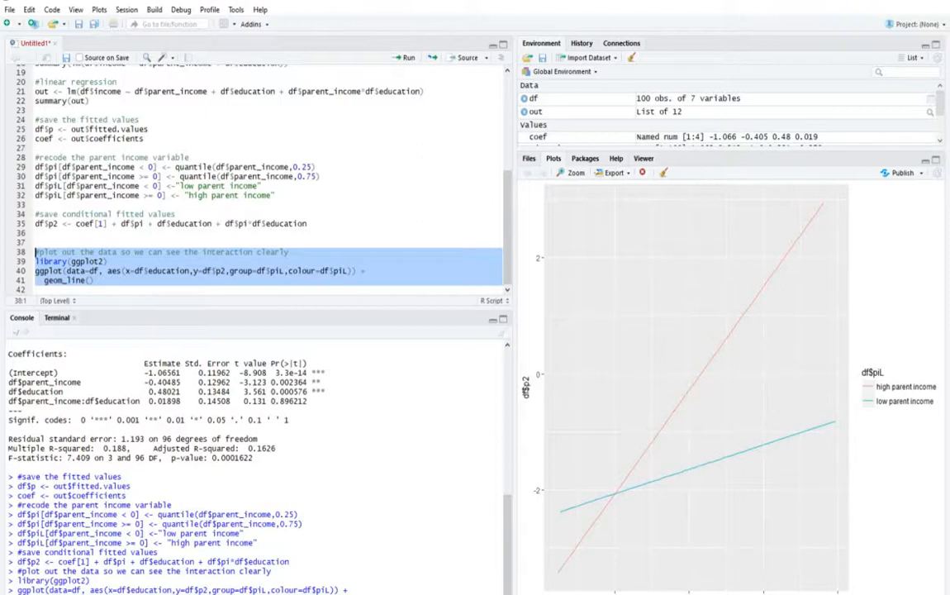
{"action": "mouse_move", "coordinate": [554, 576]}
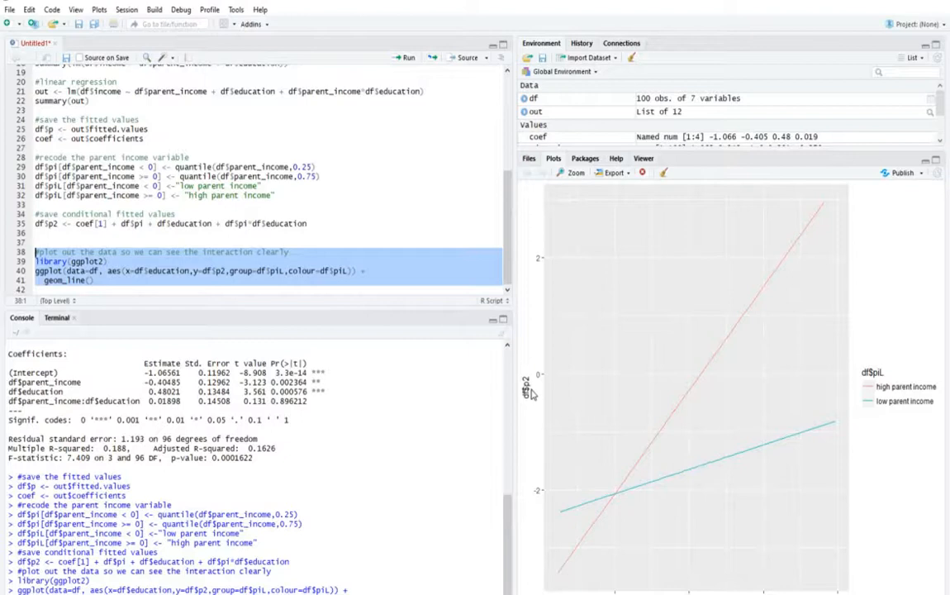
{"action": "mouse_move", "coordinate": [674, 591]}
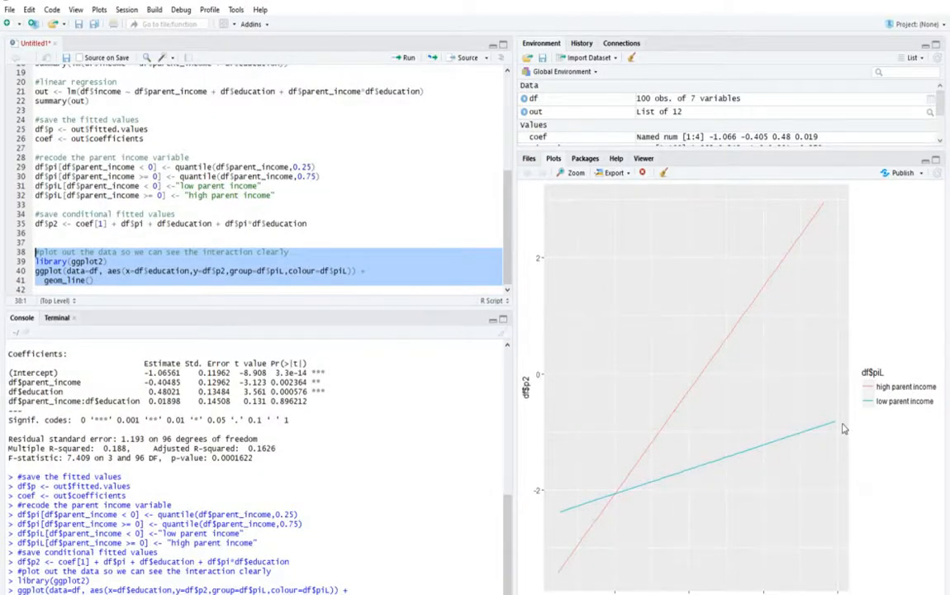
{"action": "mouse_move", "coordinate": [648, 588]}
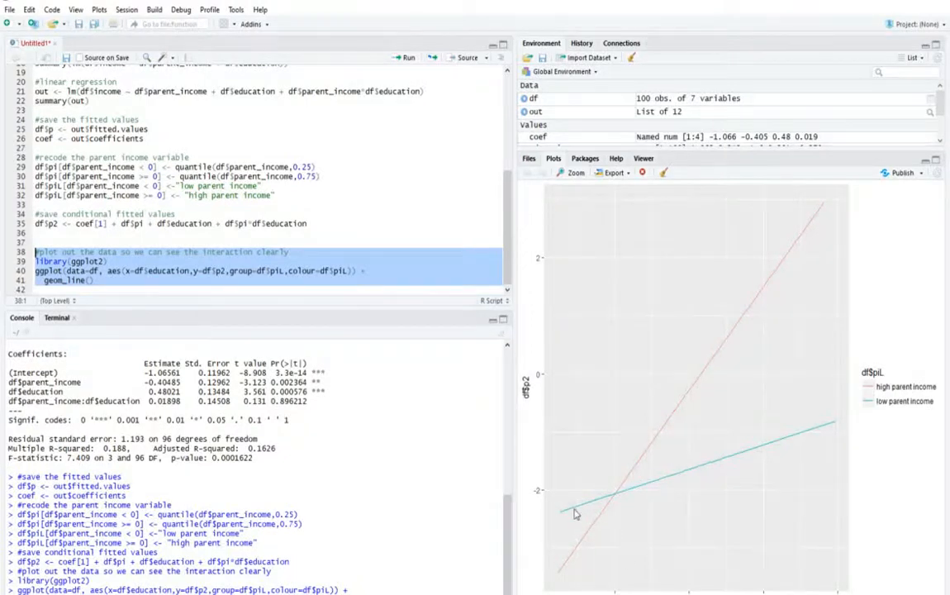
{"action": "mouse_move", "coordinate": [799, 270]}
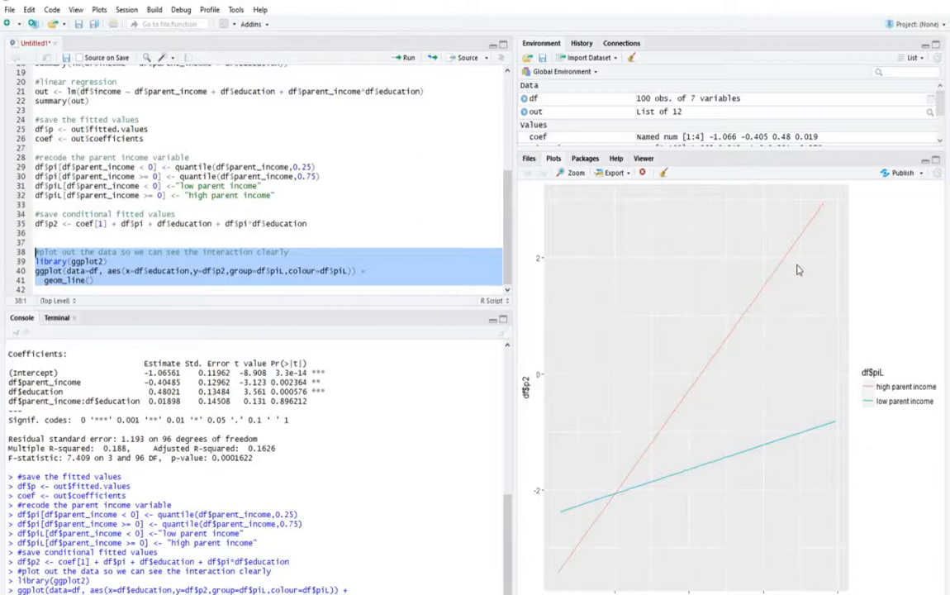
{"action": "mouse_move", "coordinate": [560, 578]}
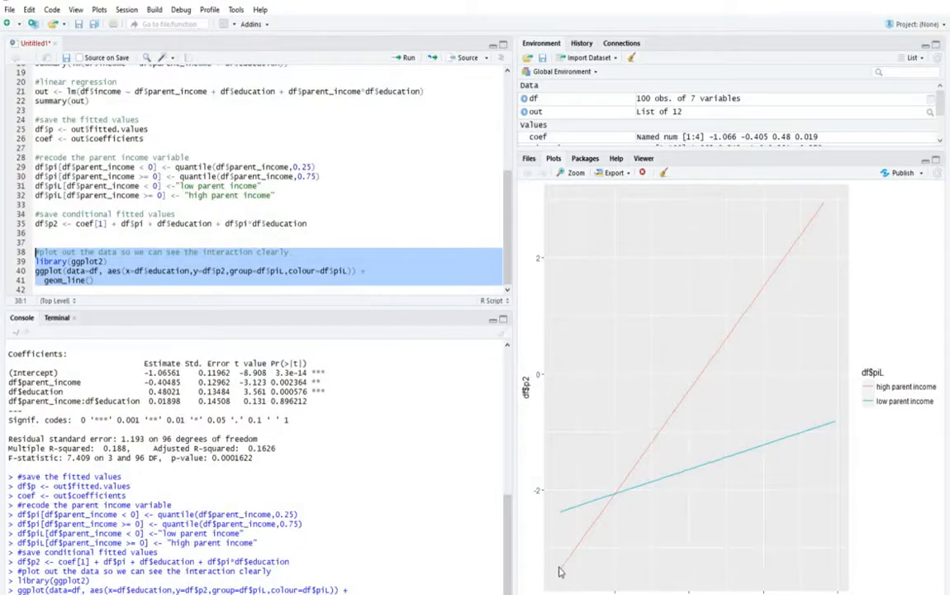
{"action": "mouse_move", "coordinate": [573, 576]}
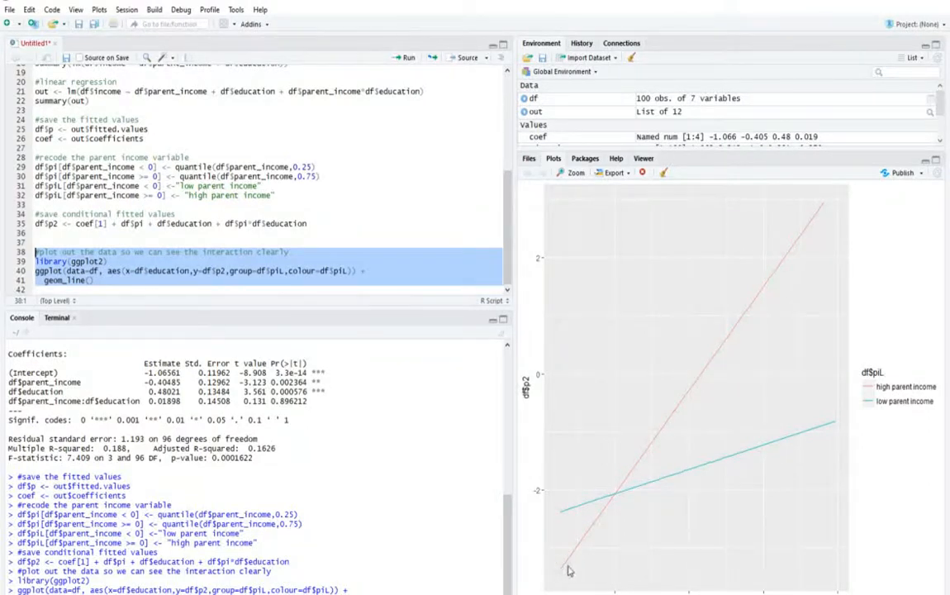
{"action": "mouse_move", "coordinate": [555, 582]}
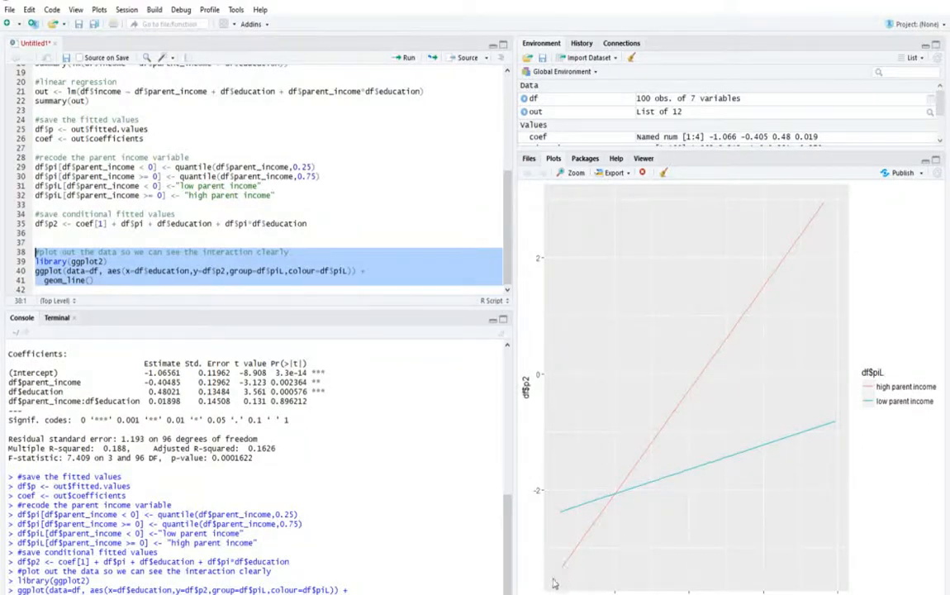
{"action": "mouse_move", "coordinate": [559, 572]}
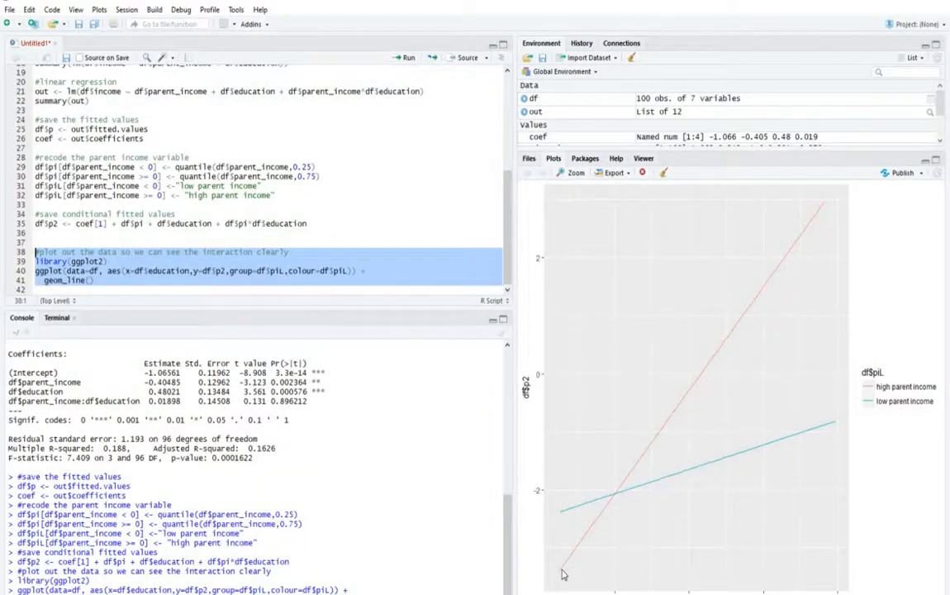
{"action": "mouse_move", "coordinate": [564, 516]}
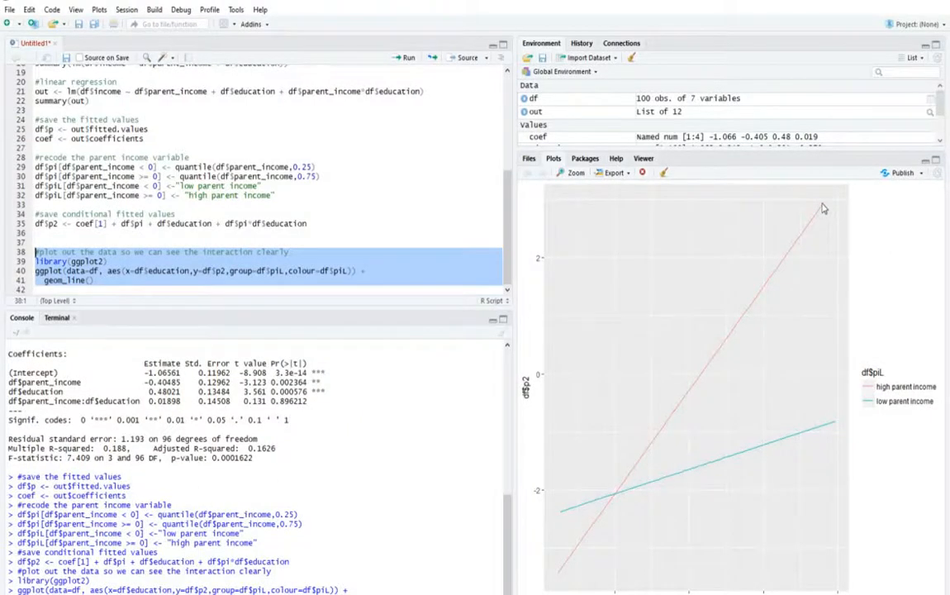
{"action": "mouse_move", "coordinate": [830, 207]}
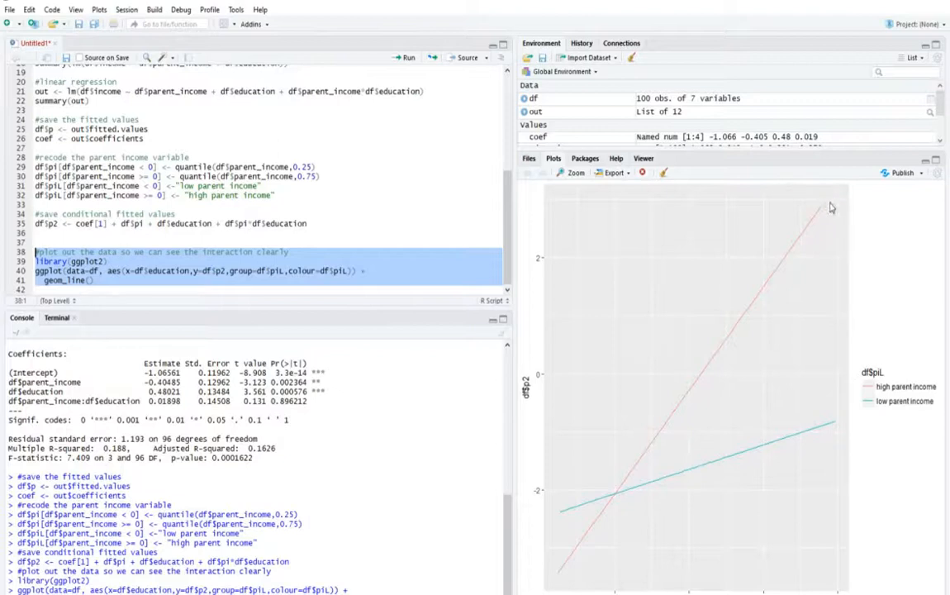
{"action": "mouse_move", "coordinate": [828, 204]}
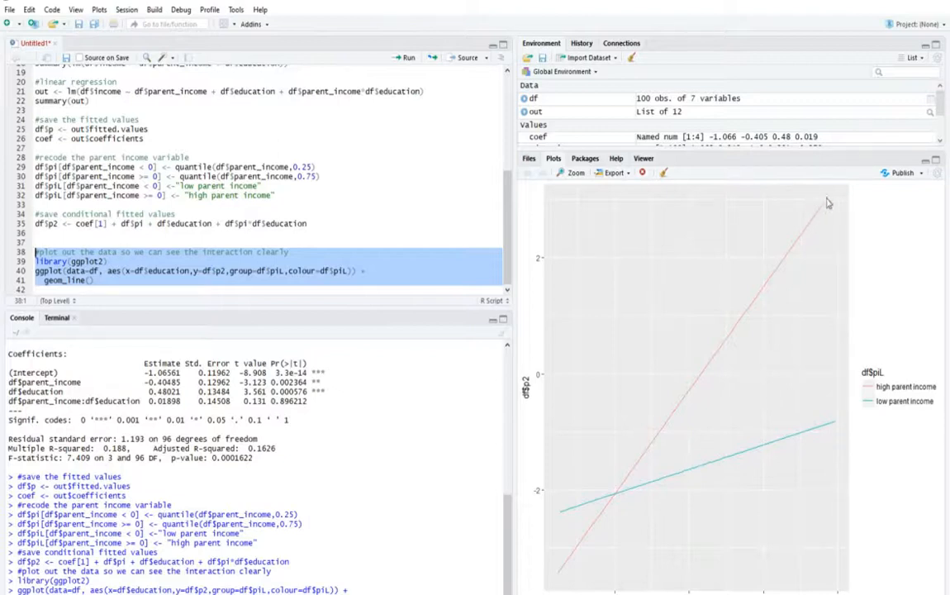
{"action": "mouse_move", "coordinate": [565, 522]}
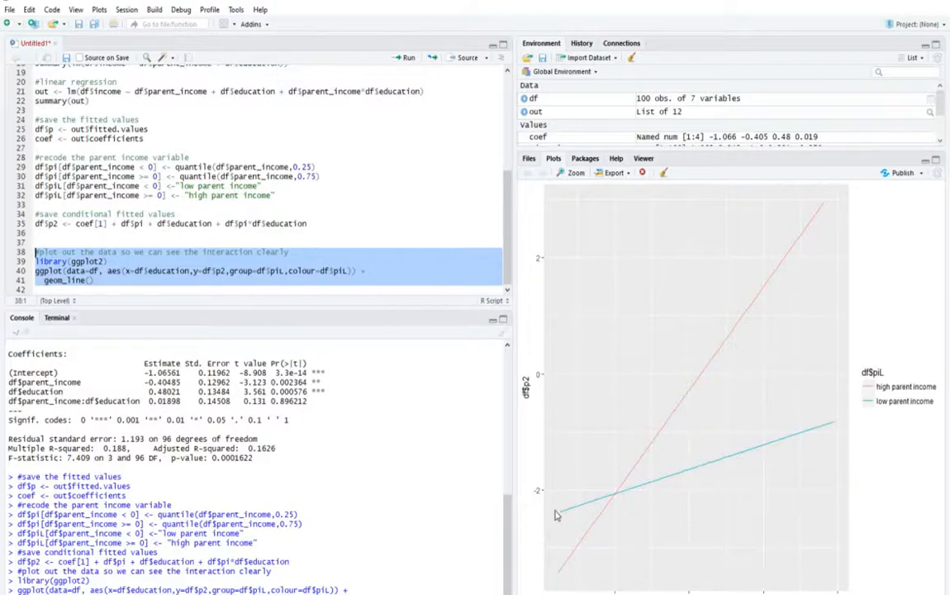
{"action": "mouse_move", "coordinate": [839, 425]}
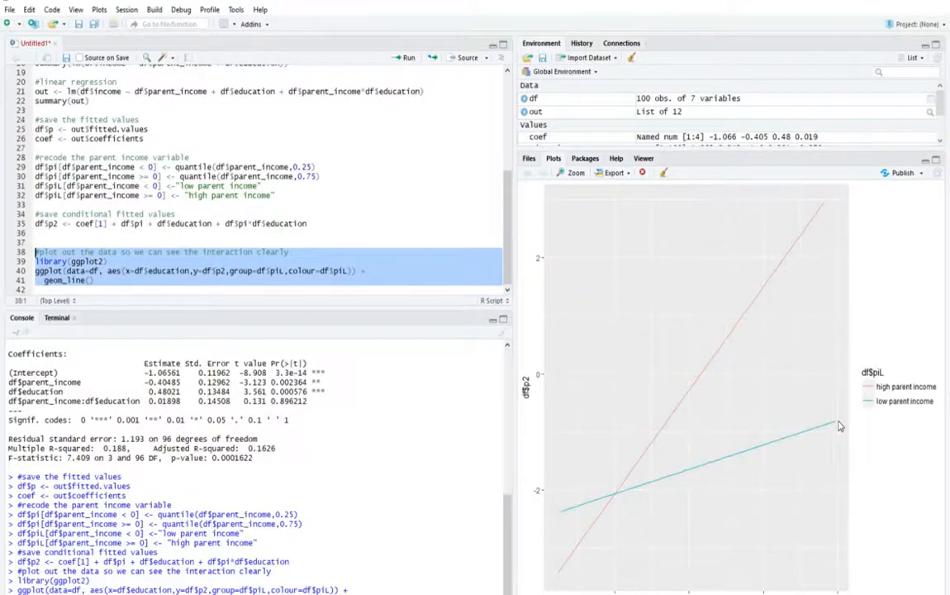
{"action": "mouse_move", "coordinate": [559, 495]}
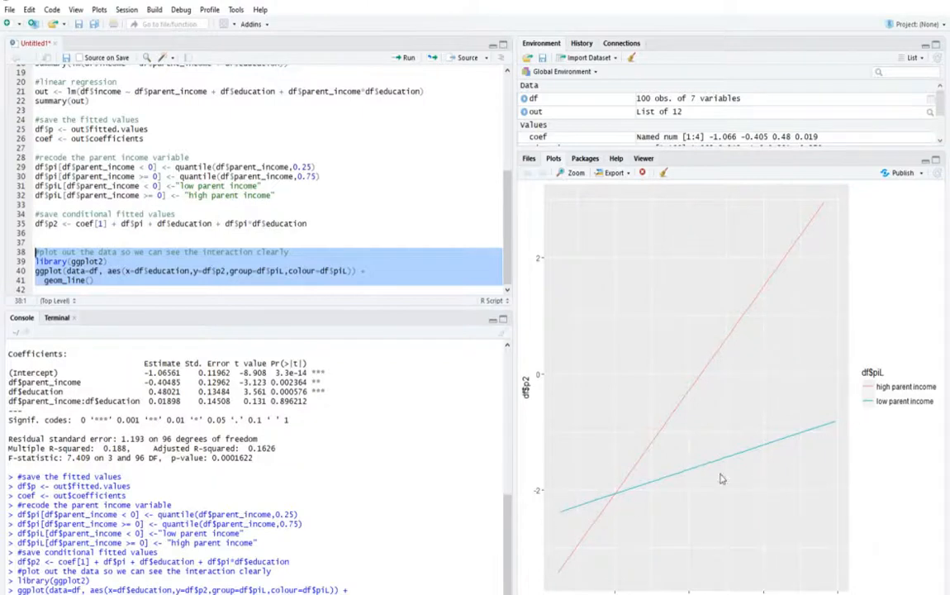
{"action": "mouse_move", "coordinate": [577, 505]}
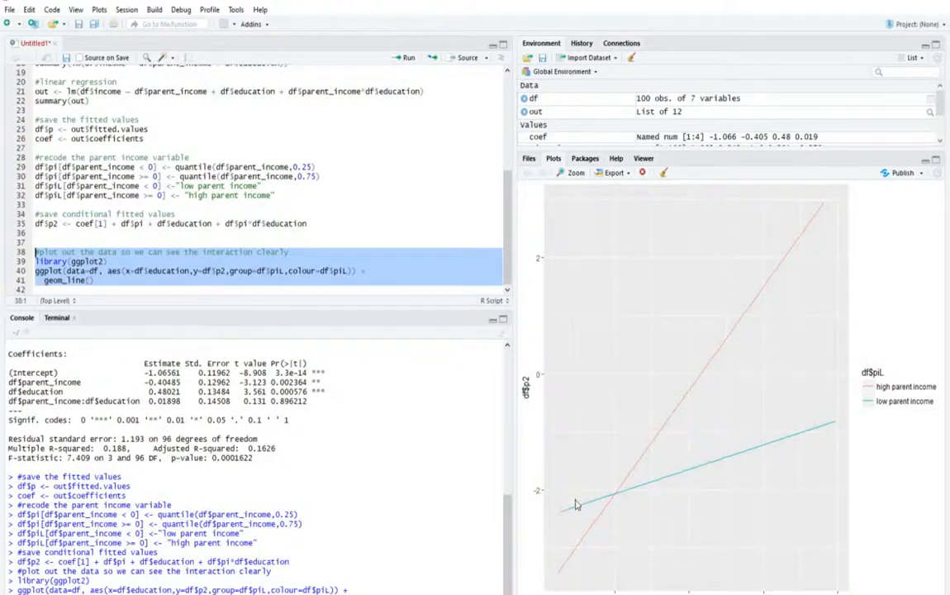
{"action": "mouse_move", "coordinate": [580, 549]}
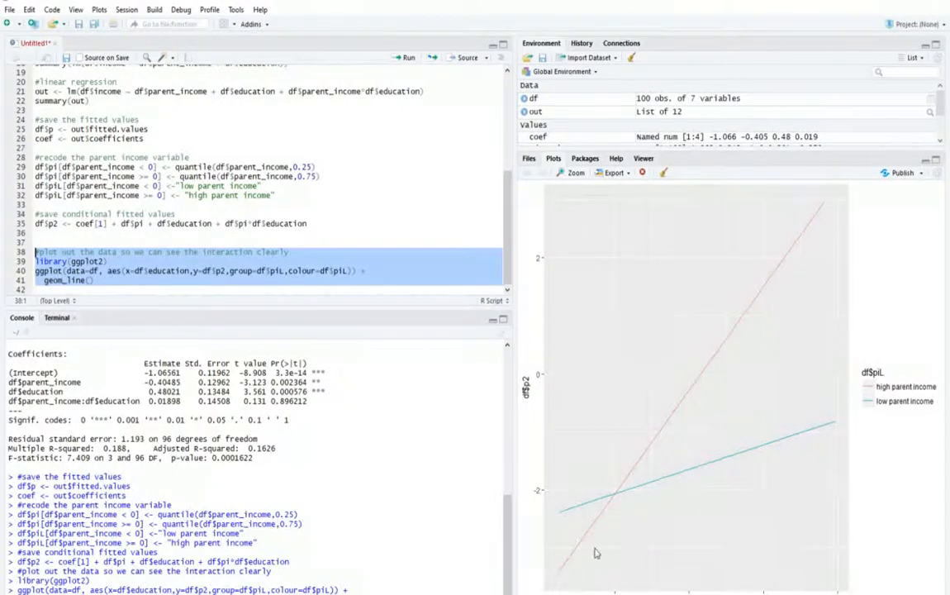
{"action": "mouse_move", "coordinate": [539, 561]}
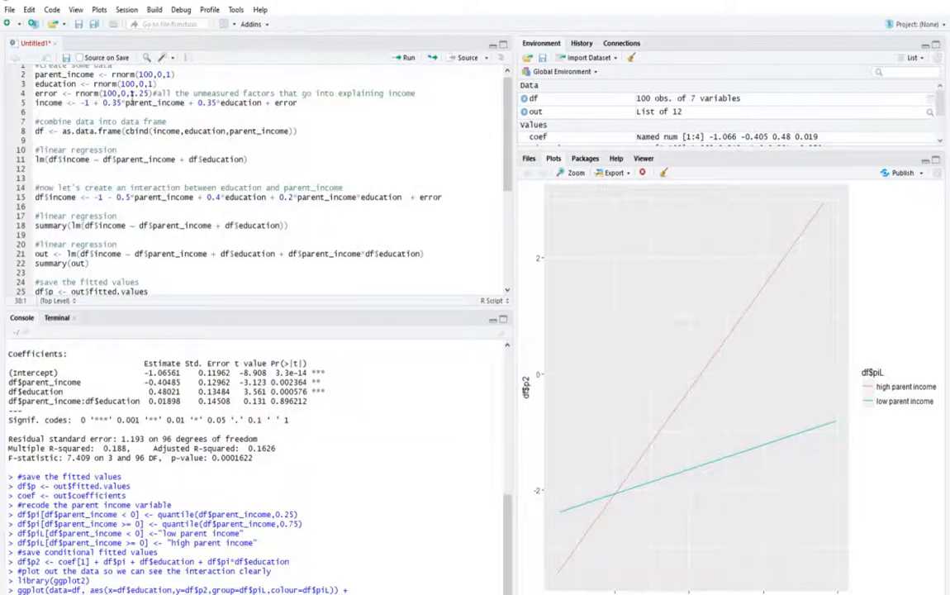
{"action": "scroll", "scroll_direction": "down", "scroll_amount": 3}
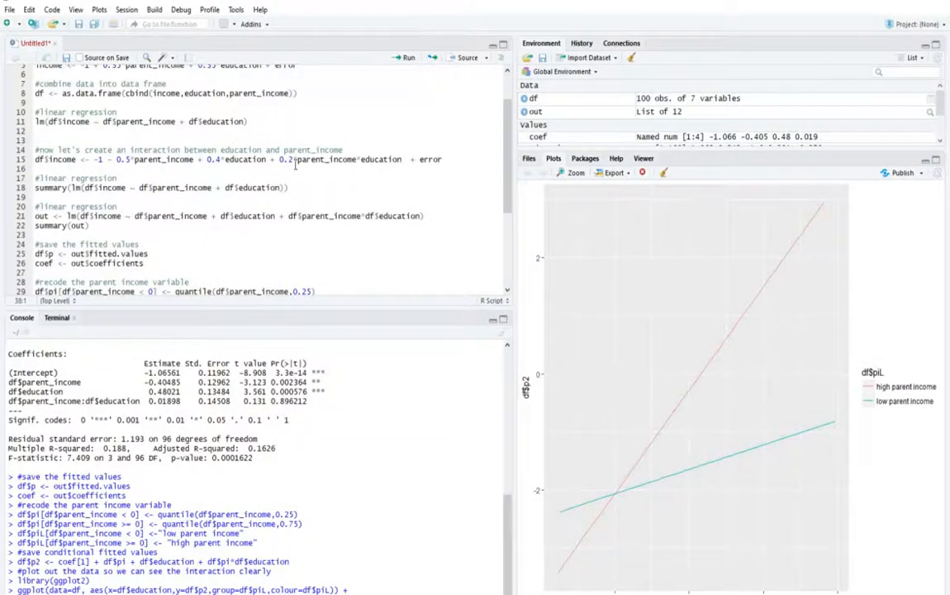
{"action": "mouse_move", "coordinate": [609, 277]}
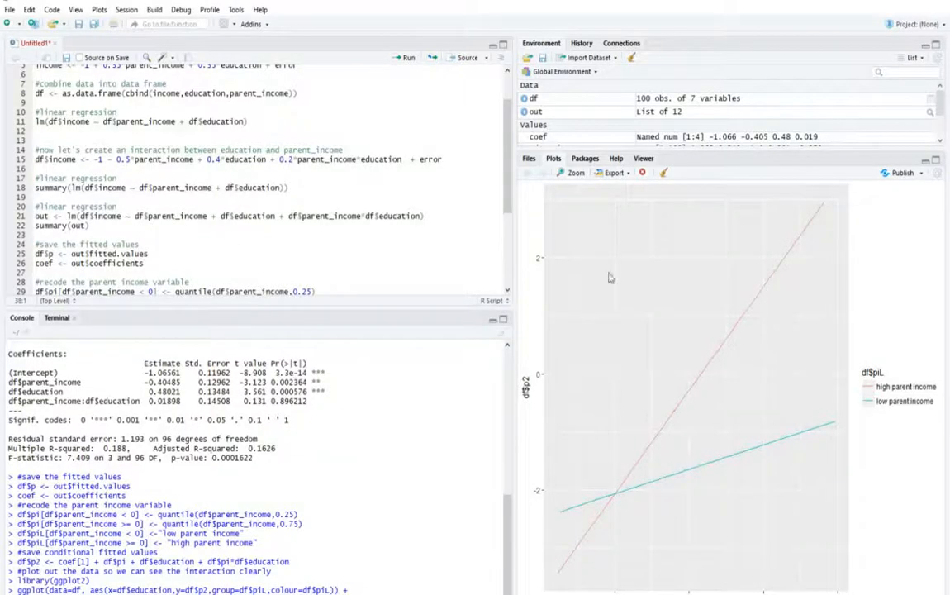
{"action": "mouse_move", "coordinate": [615, 346]}
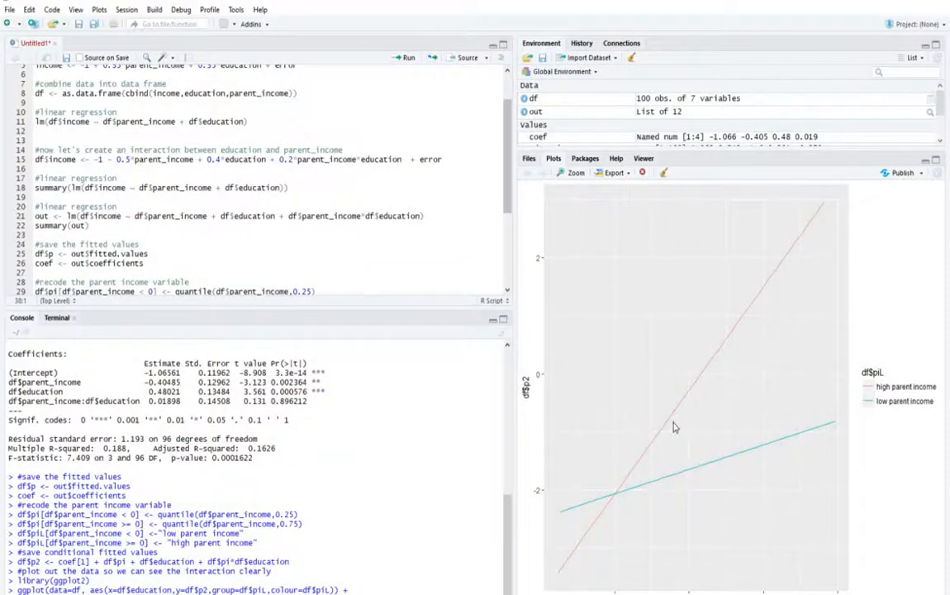
{"action": "mouse_move", "coordinate": [684, 411]}
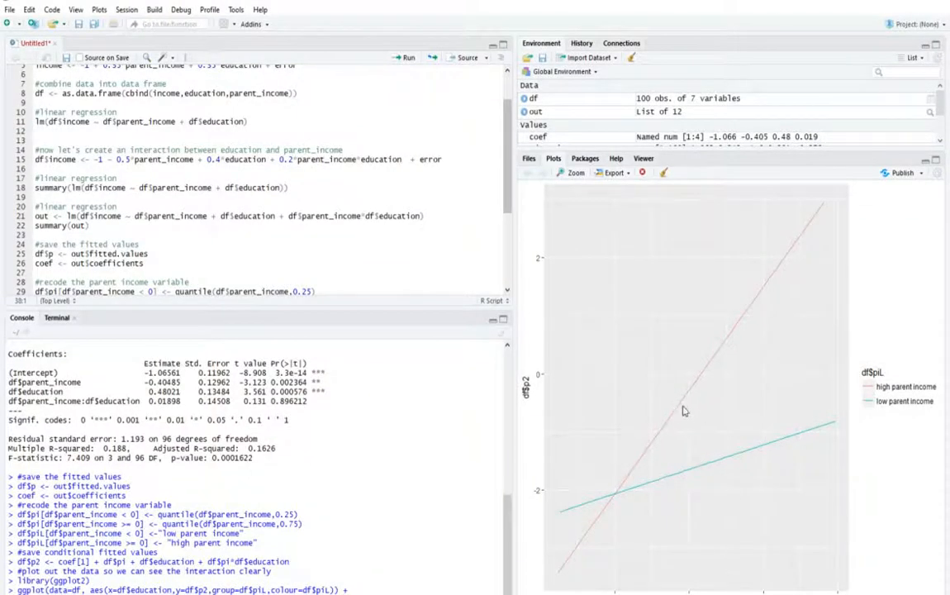
{"action": "mouse_move", "coordinate": [724, 512]}
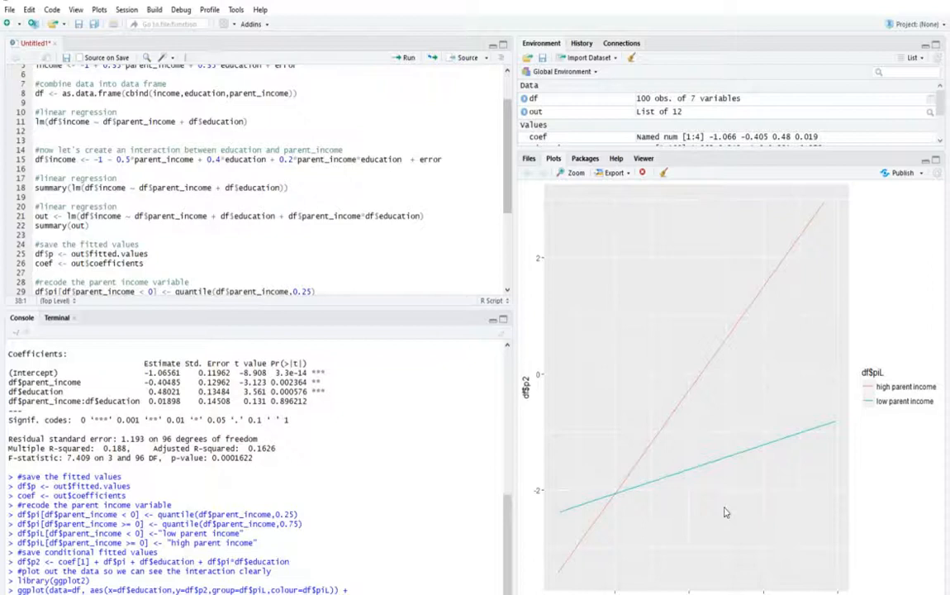